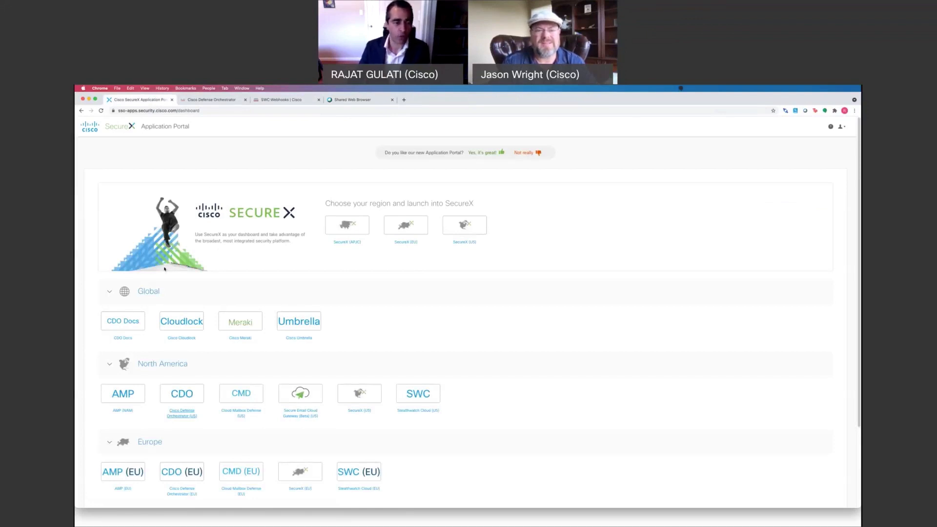
pyautogui.moveTo(180, 371)
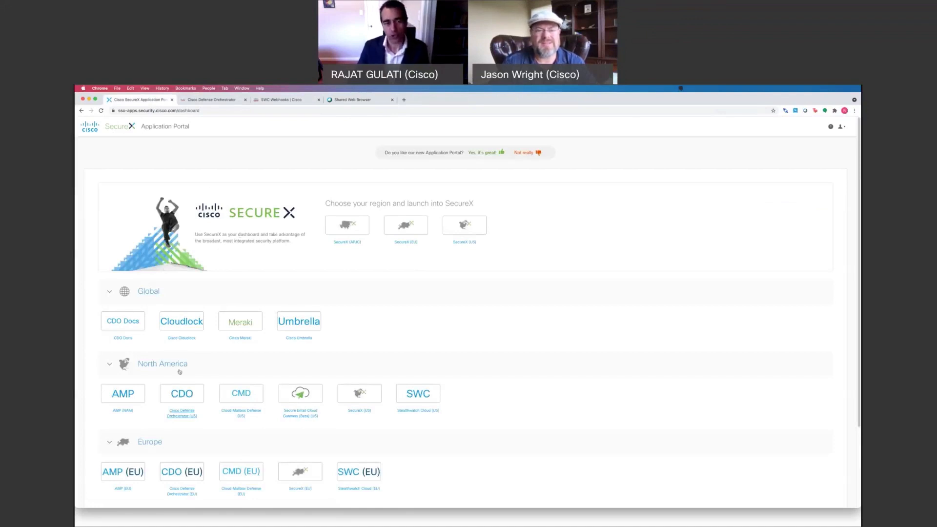
pyautogui.moveTo(182, 394)
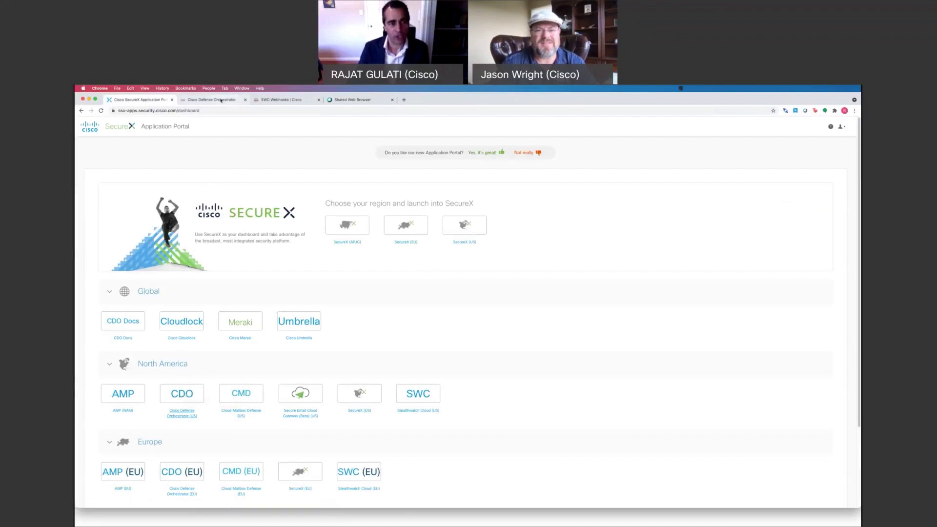
# - Show the CDO event log as a compact historical list of recent ASA and FTD events
pyautogui.click(210, 100)
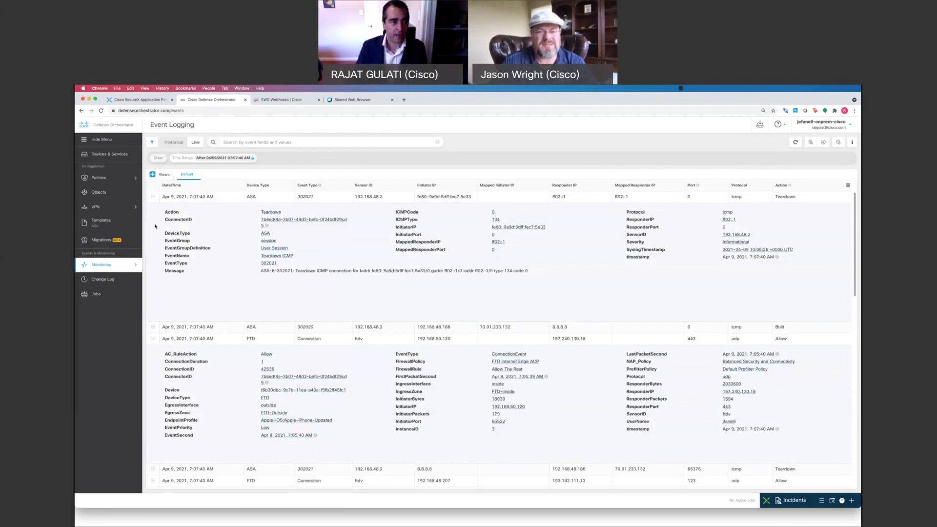
pyautogui.click(153, 142)
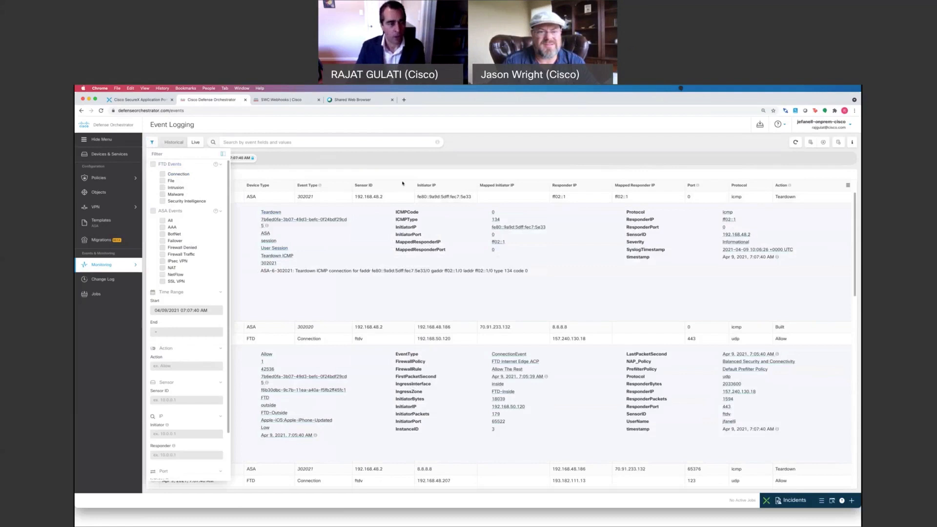
pyautogui.click(152, 142)
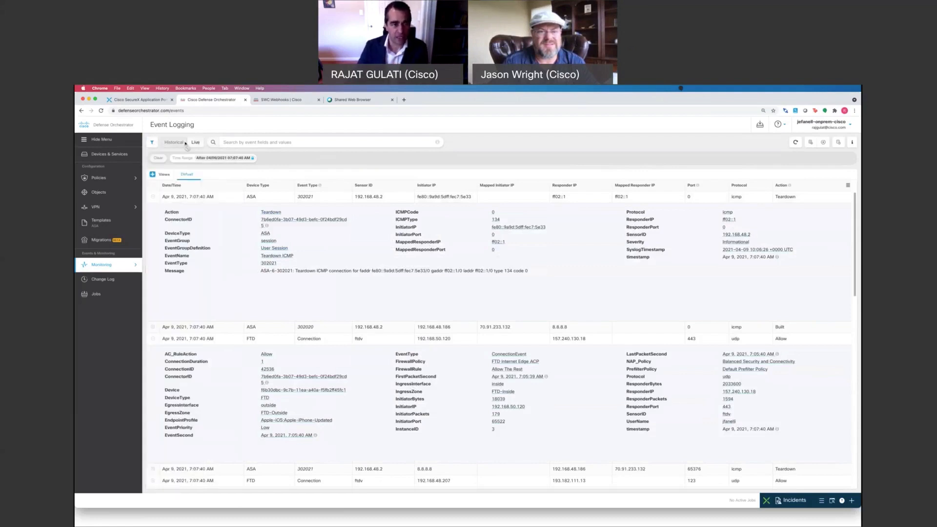
pyautogui.click(194, 142)
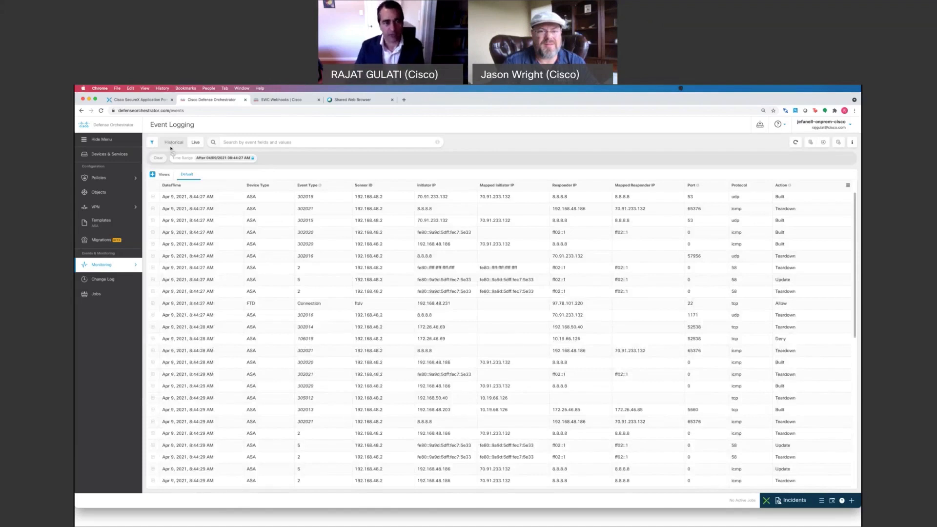
pyautogui.click(101, 265)
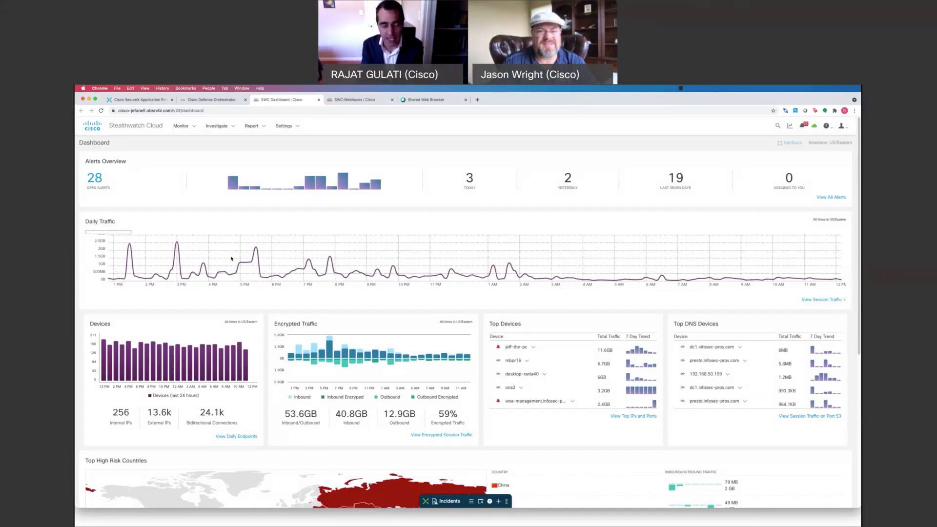
pyautogui.moveTo(224, 272)
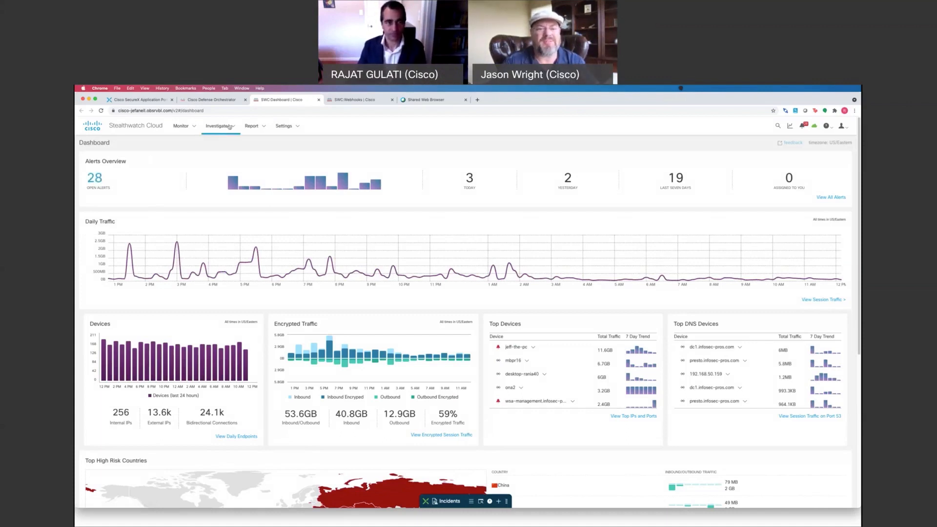
# - Go to Settings > Webhooks/Services and start a new Splunk HEC service with URI and token
pyautogui.click(284, 126)
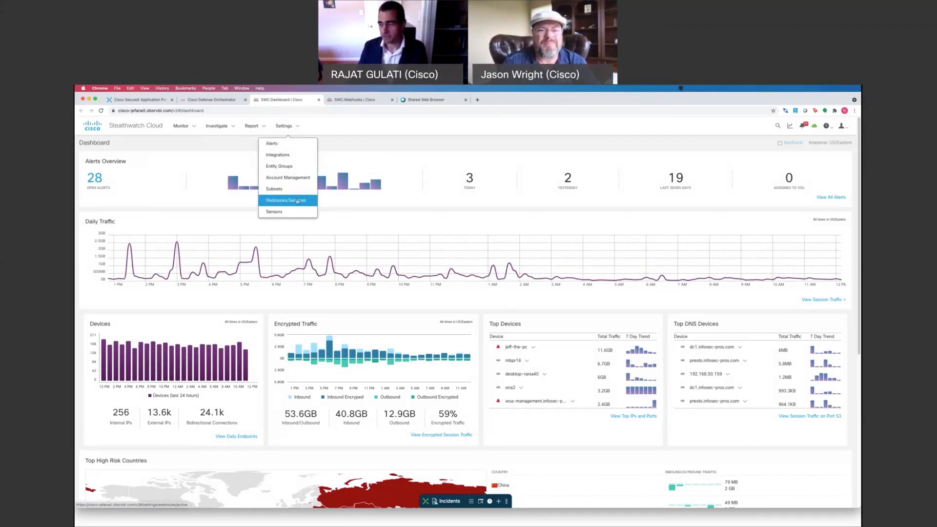
pyautogui.click(287, 200)
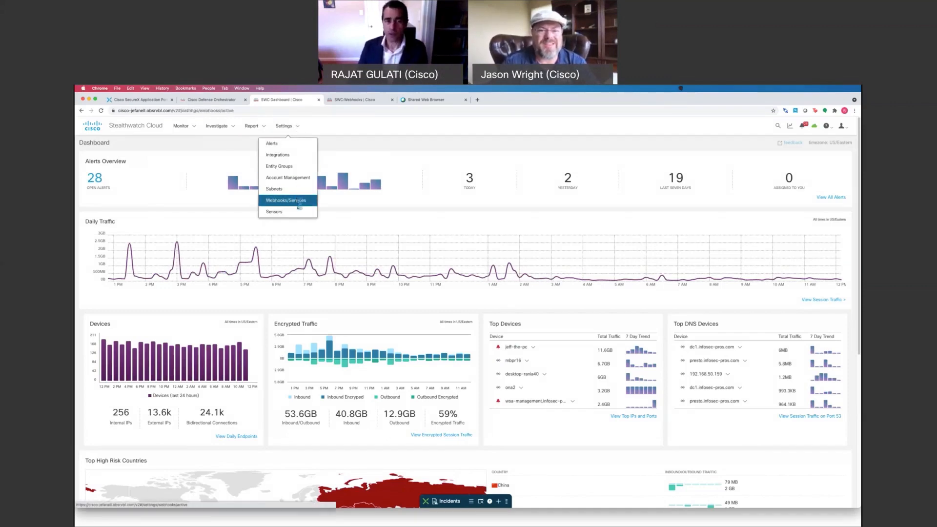
pyautogui.click(286, 200)
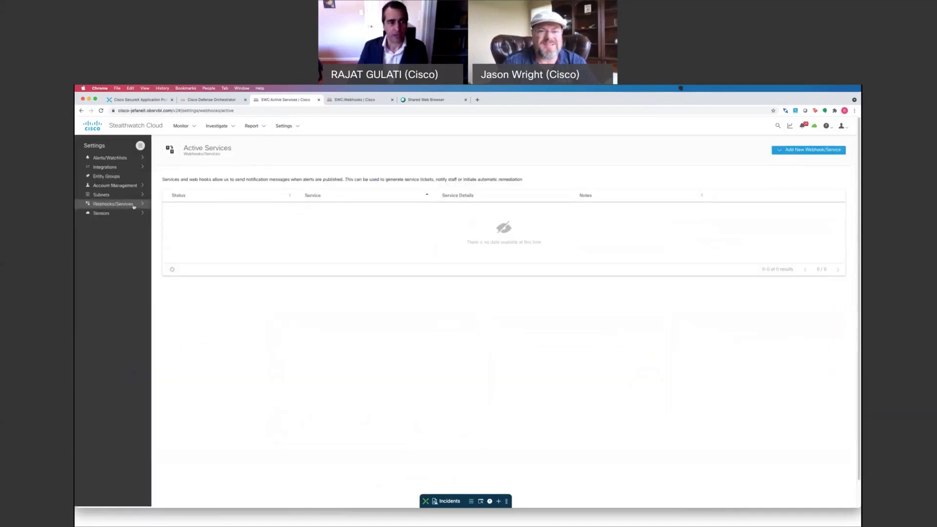
pyautogui.click(113, 204)
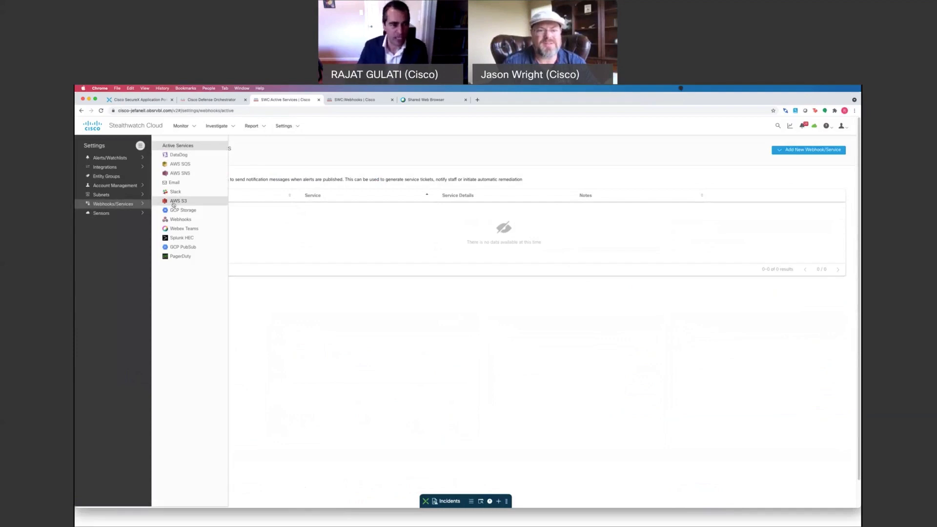
pyautogui.moveTo(174, 192)
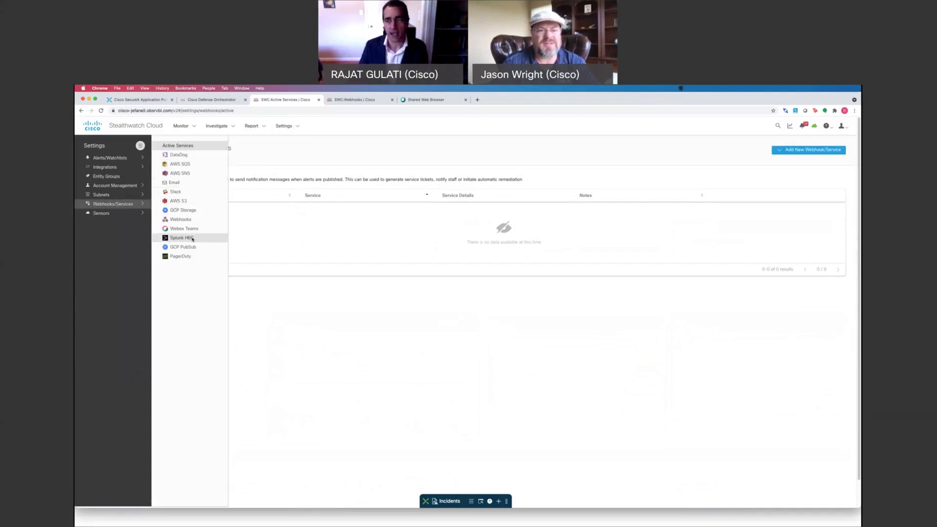
pyautogui.click(182, 237)
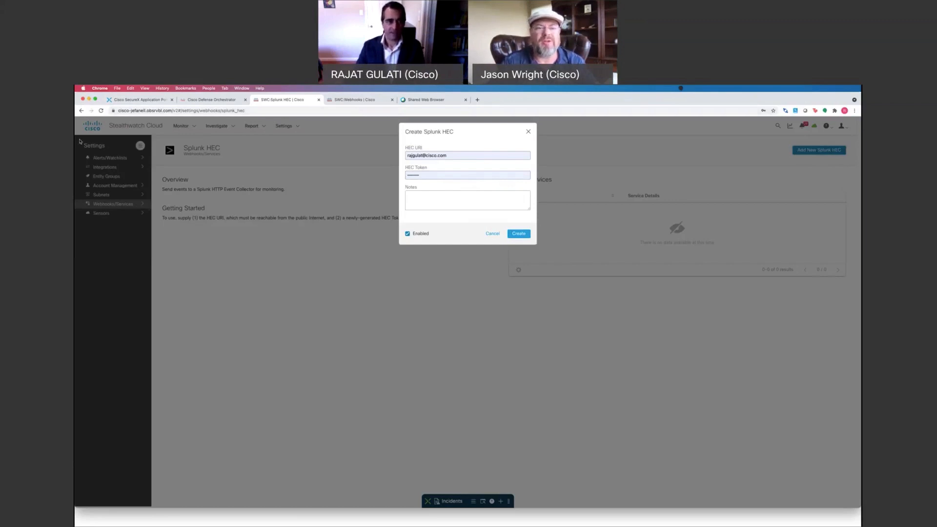
# - Cancel the Create Splunk HEC form, leaving no active Splunk services
pyautogui.click(492, 234)
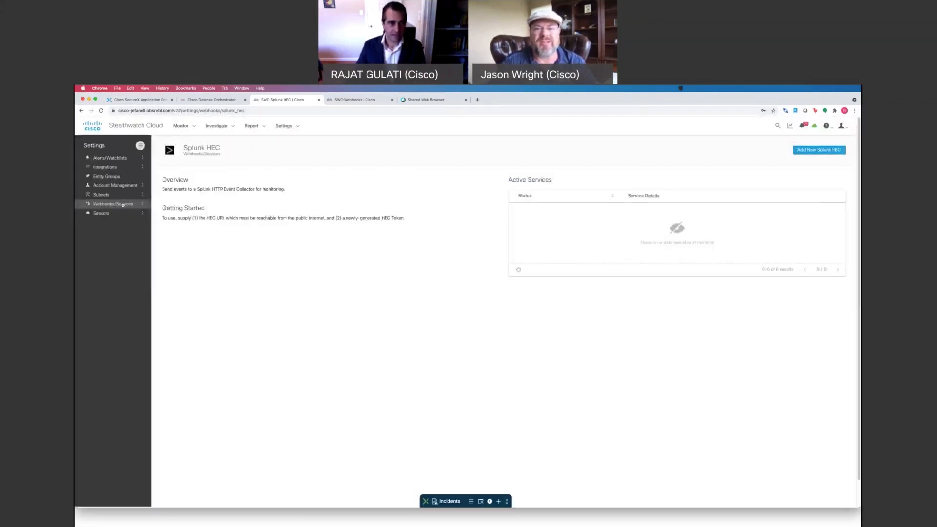
pyautogui.click(113, 203)
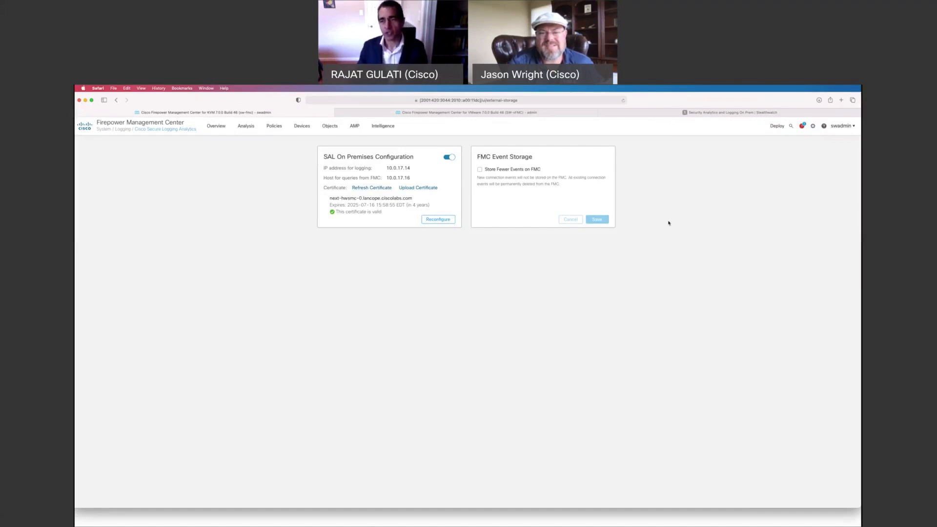
pyautogui.moveTo(814, 126)
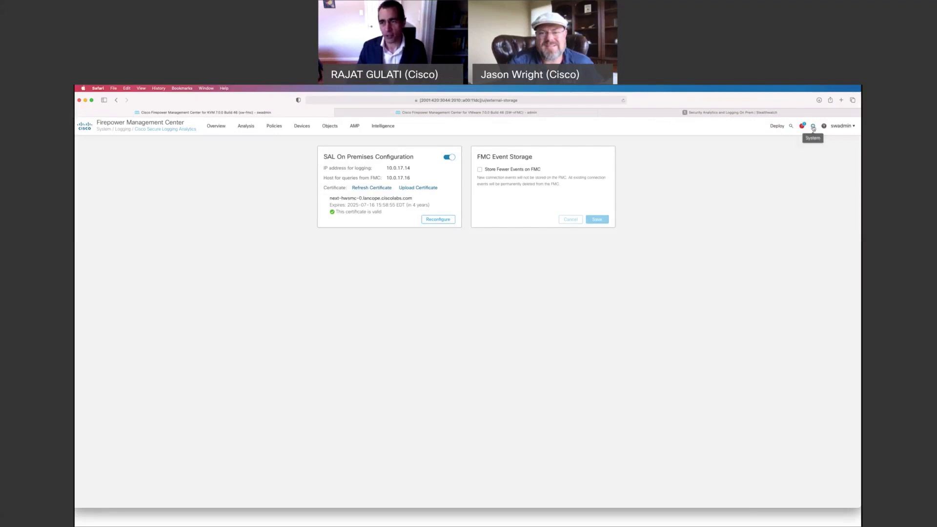
# - Cancel the One Box host setup and return to the SAL setup selection page
pyautogui.click(813, 126)
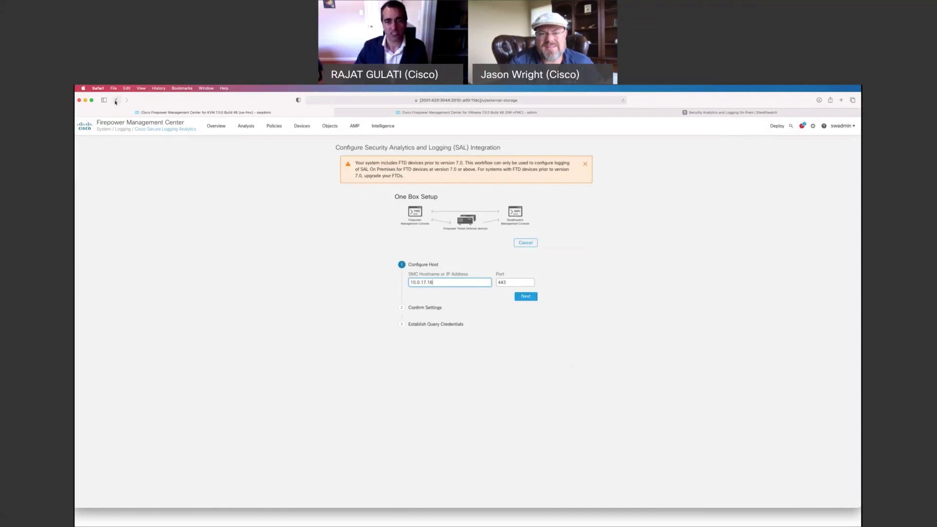
pyautogui.click(525, 243)
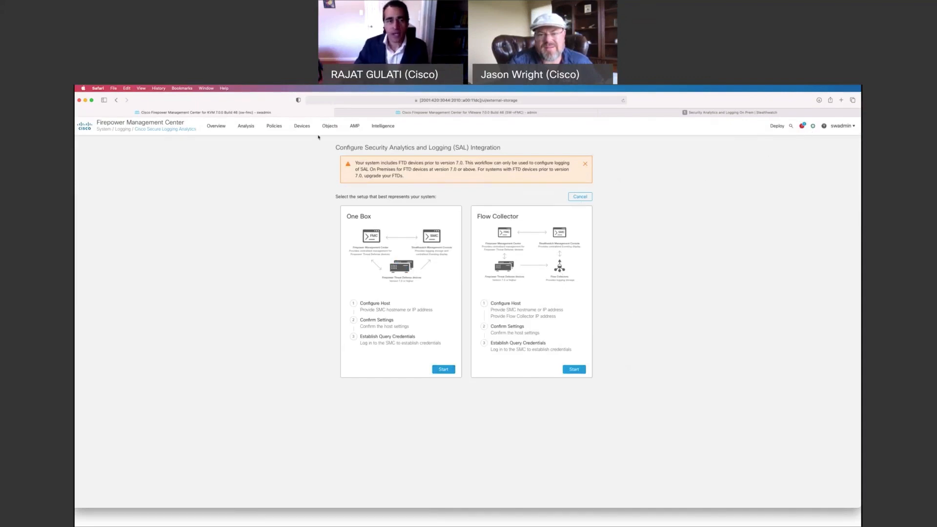
# - Go to Analysis > Connections > Events and show the Event Data Source choices
pyautogui.click(246, 126)
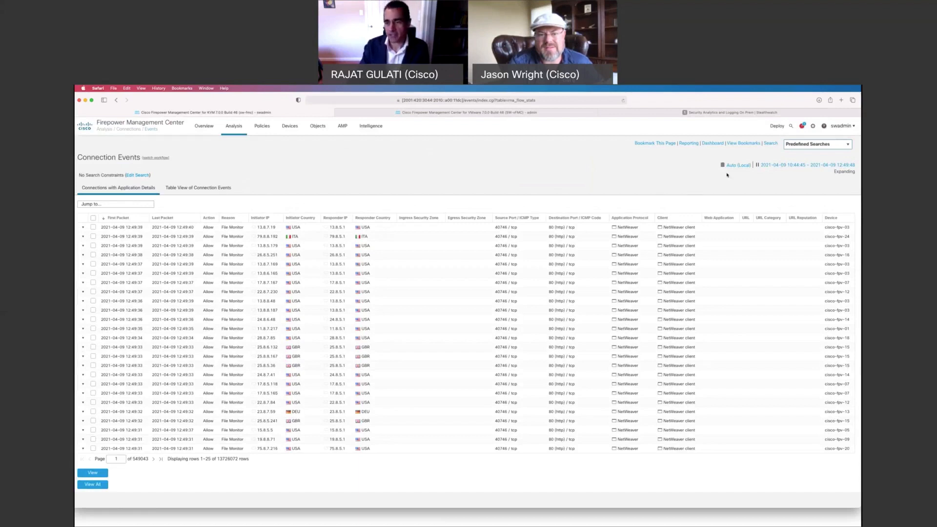
pyautogui.click(738, 165)
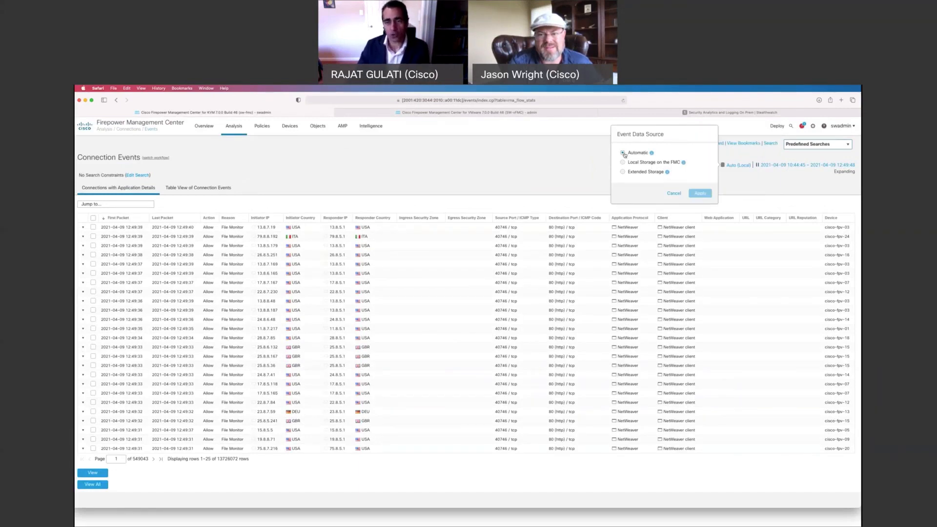
# - Cancel the Event Data Source popup, keeping Auto (Local) for the connection events
pyautogui.click(624, 153)
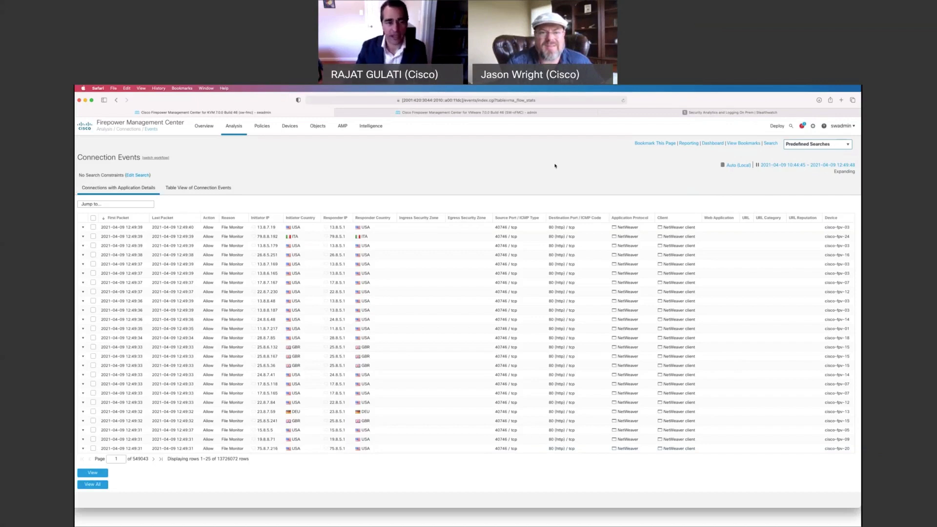
# - Cross-launch initiator IP 9.10.1.180 from Connection Events into Stealthwatch
pyautogui.rightClick(261, 227)
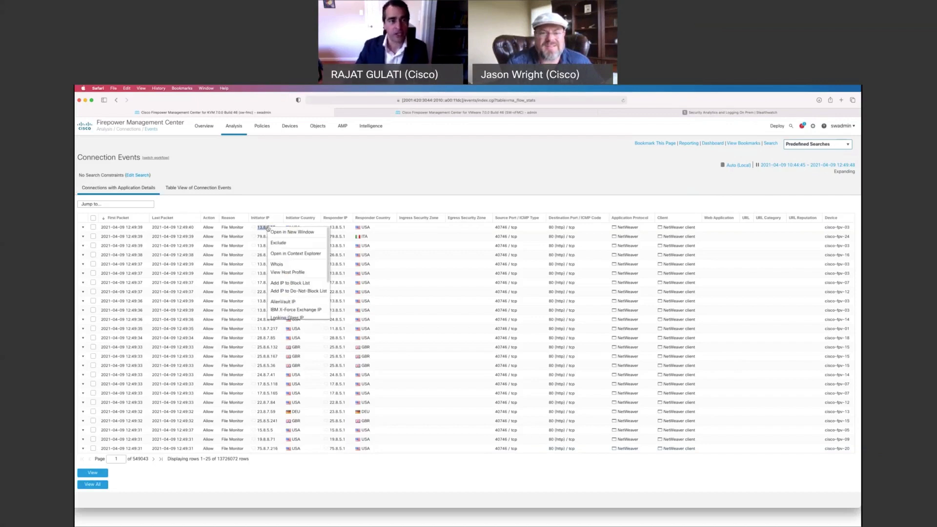
pyautogui.click(501, 118)
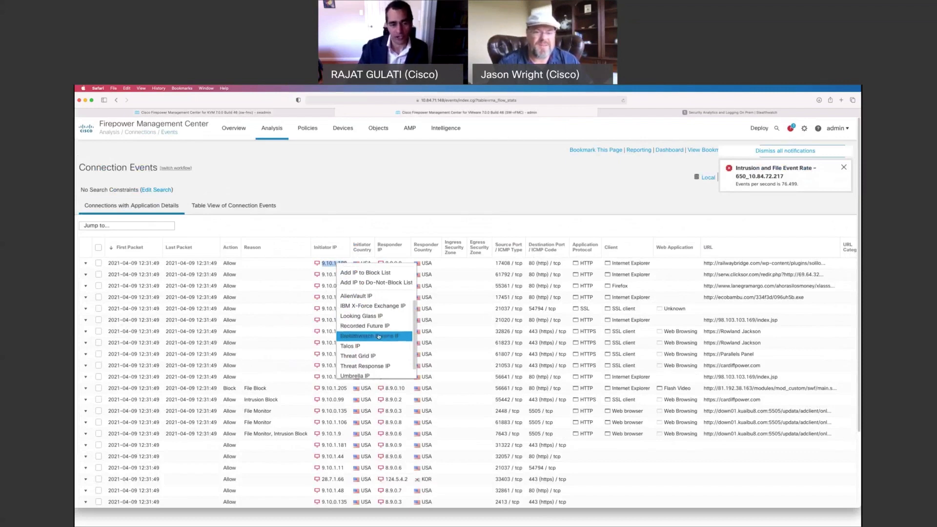
pyautogui.click(350, 346)
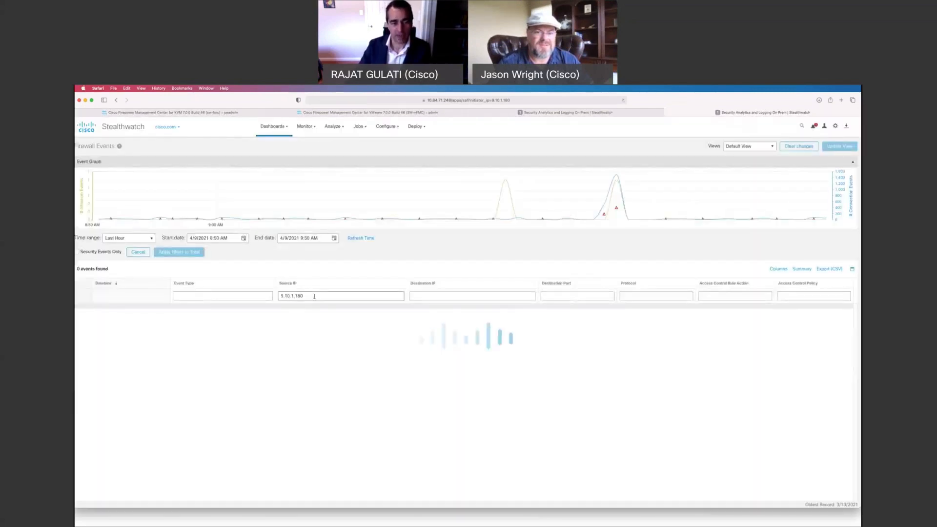
# - Review the 3,728 firewall events for source 9.10.1.180, then clear the Source IP filter
pyautogui.click(177, 252)
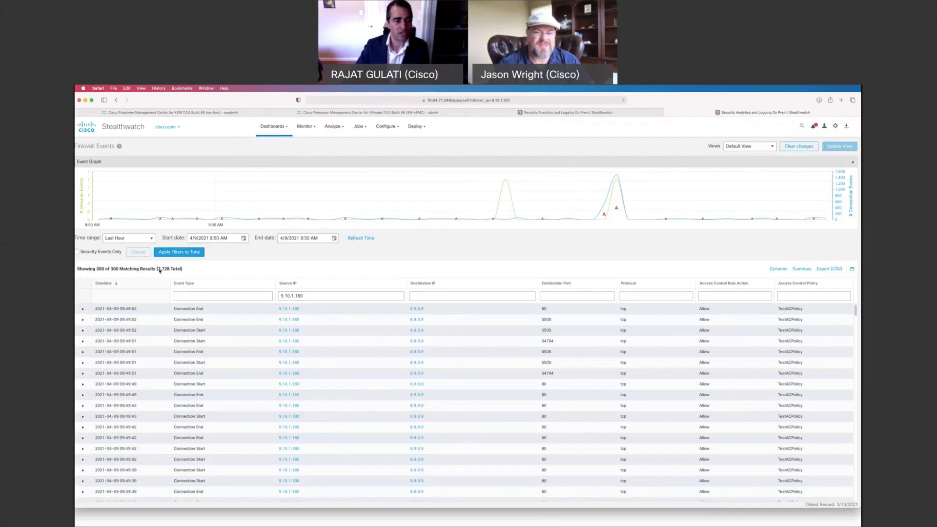
pyautogui.click(341, 295)
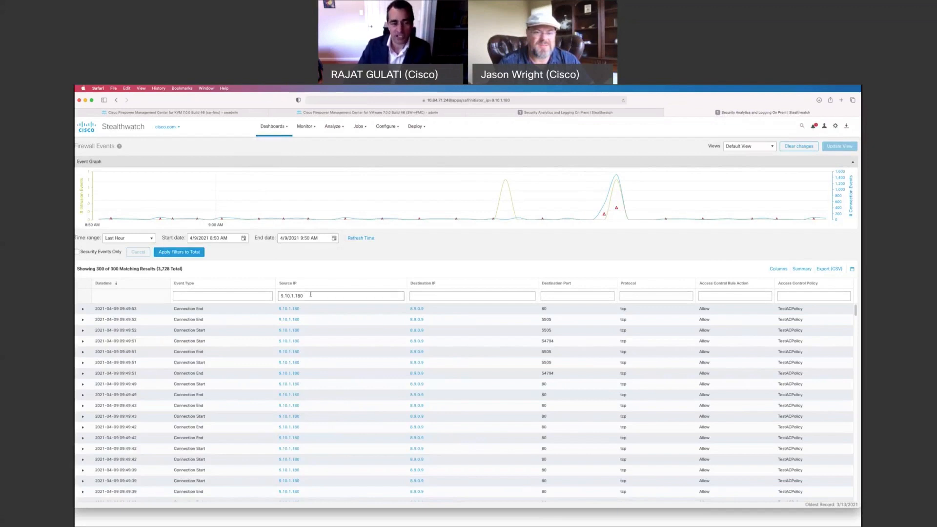
pyautogui.click(341, 295)
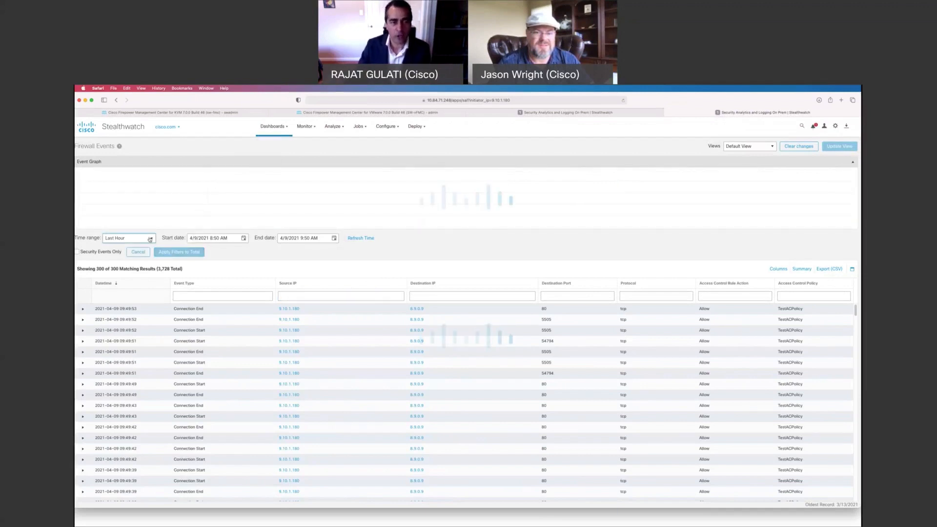
# - Set the time range to Last 7 Days and apply, totalling 2,971,004,542 events
pyautogui.click(128, 239)
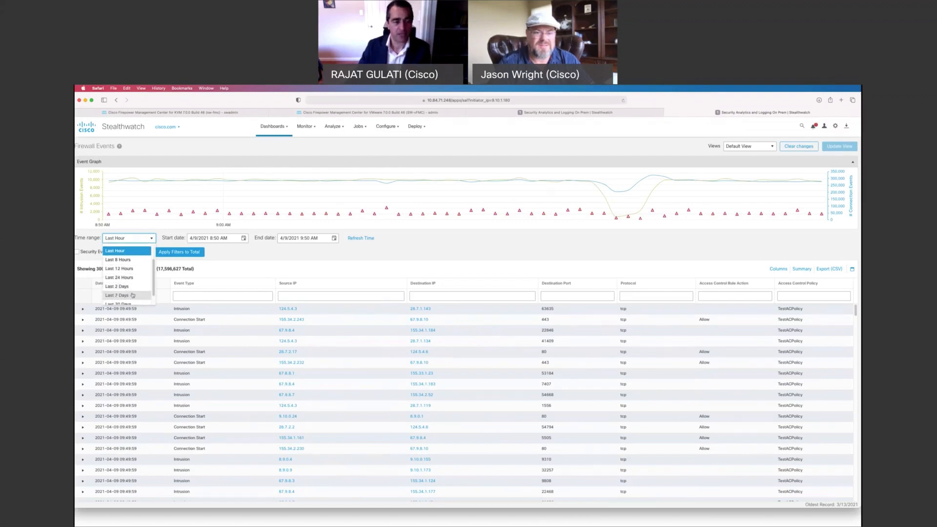
pyautogui.click(117, 295)
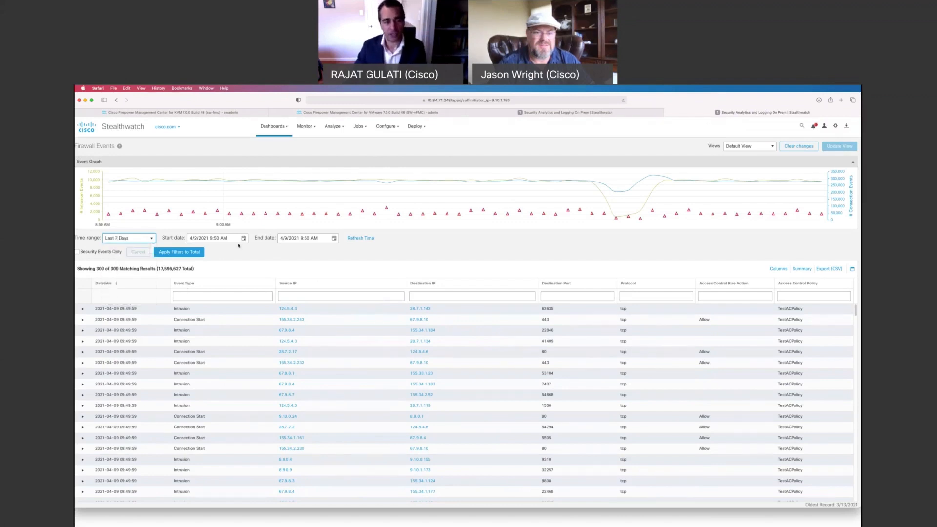
pyautogui.click(179, 251)
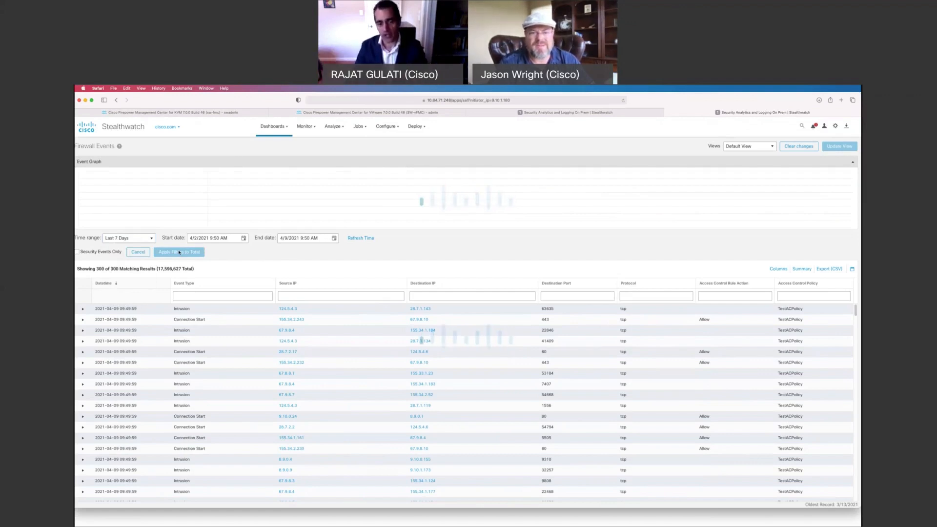
pyautogui.click(179, 252)
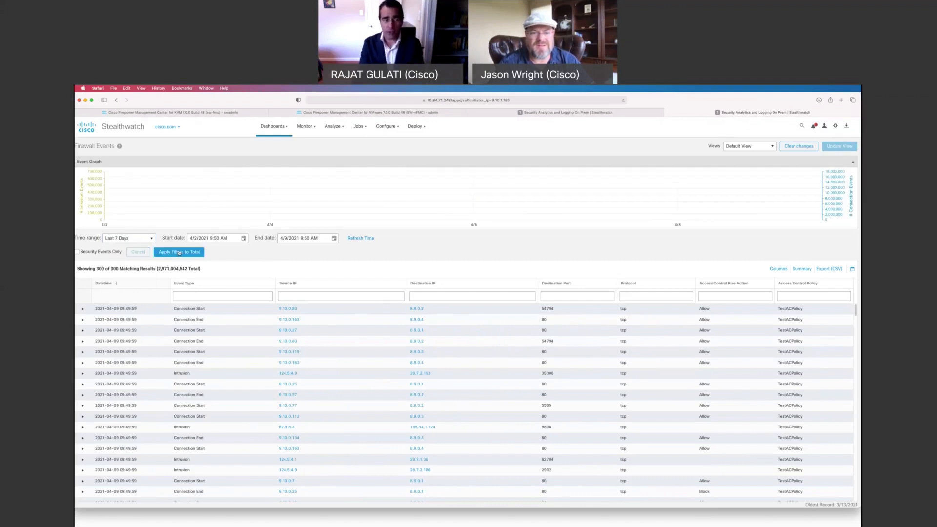
pyautogui.click(178, 252)
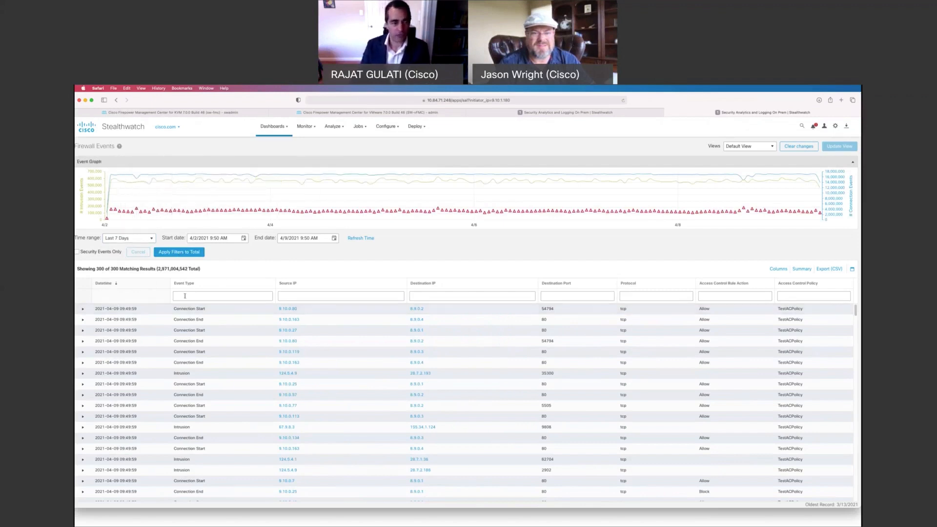
pyautogui.click(471, 295)
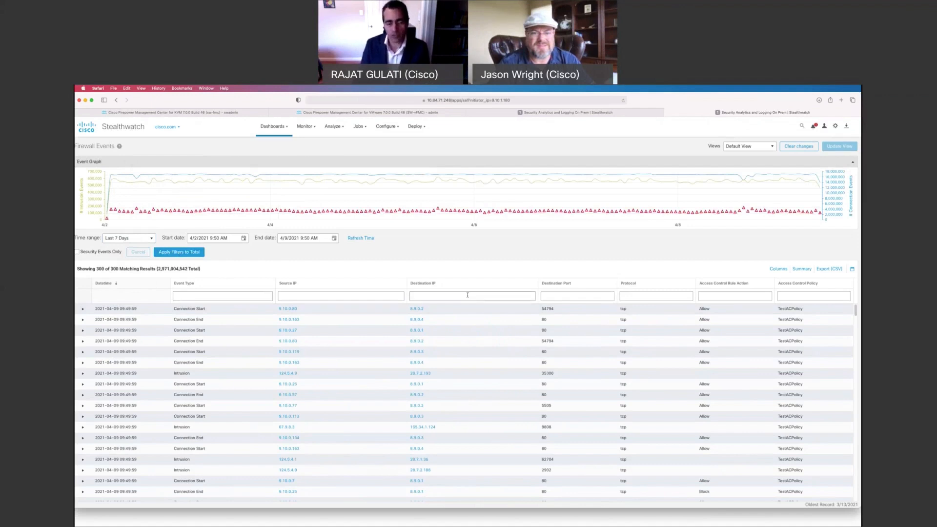